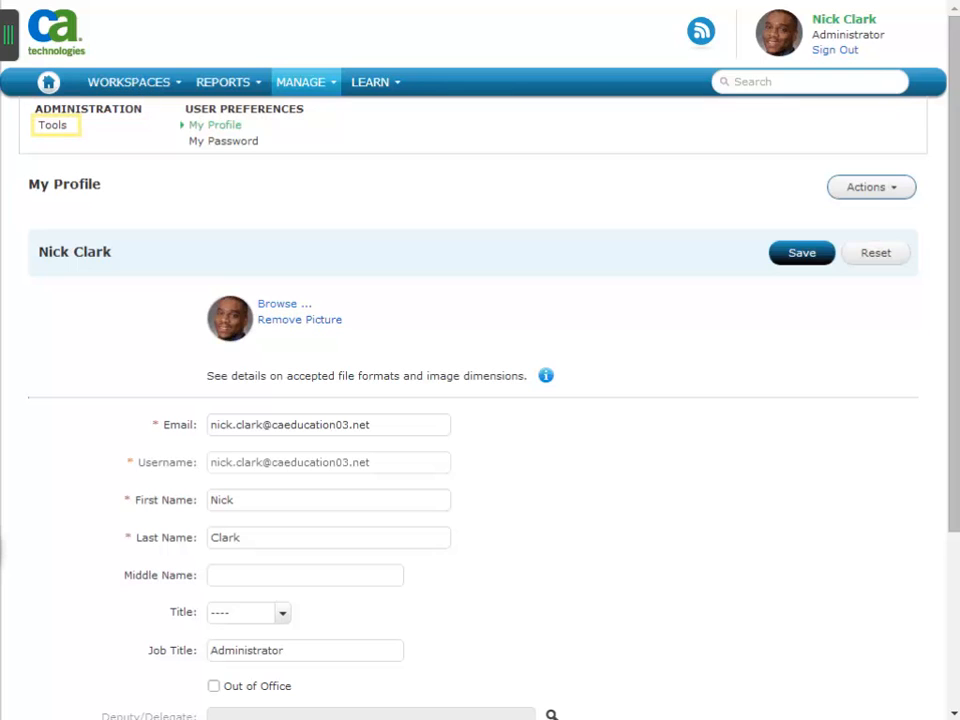
Step: Show the administration tools list filtered to Service Desk tools
{"action": "left_click", "coordinate": [52, 124]}
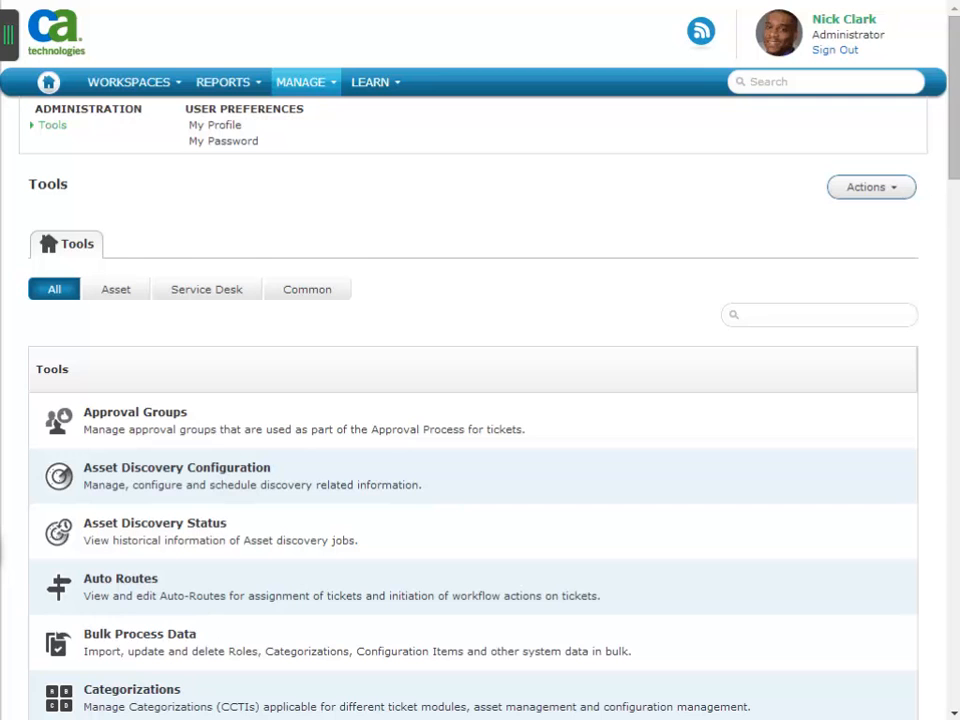
{"action": "left_click", "coordinate": [206, 288]}
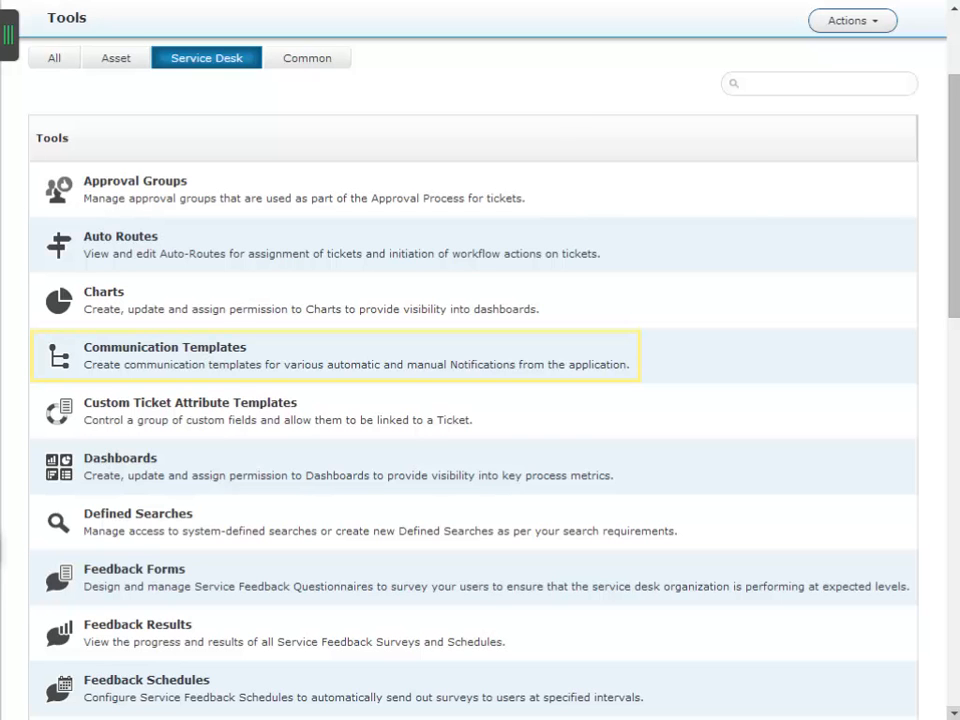
Step: View the Incident_Accepted communication template's recipient, subject and message details
{"action": "left_click", "coordinate": [164, 356]}
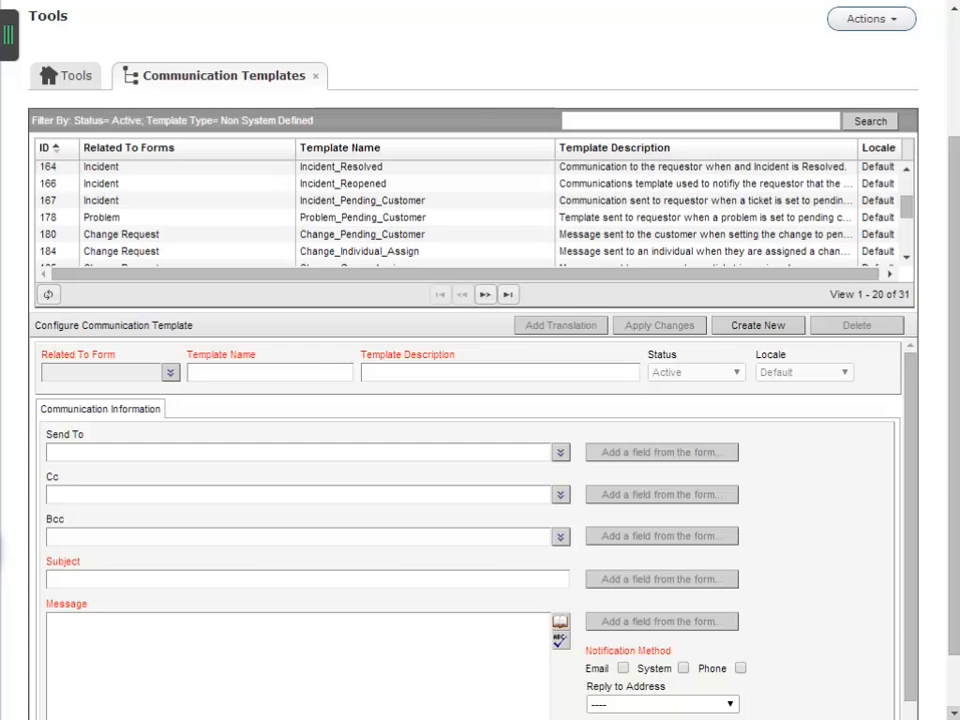
{"action": "left_click", "coordinate": [340, 256]}
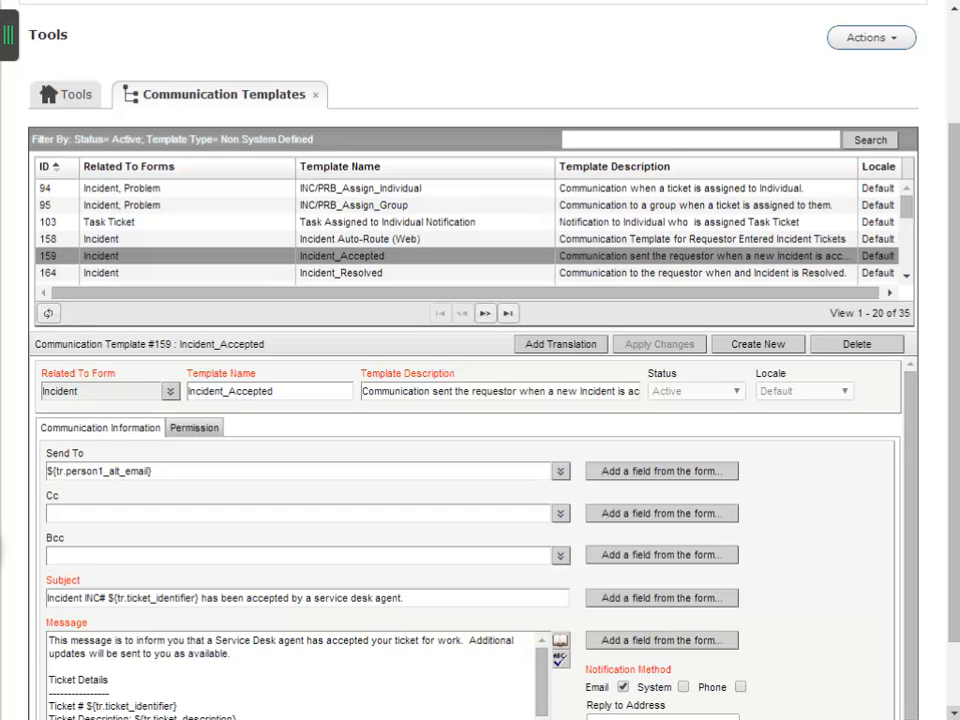
{"action": "left_click", "coordinate": [194, 428]}
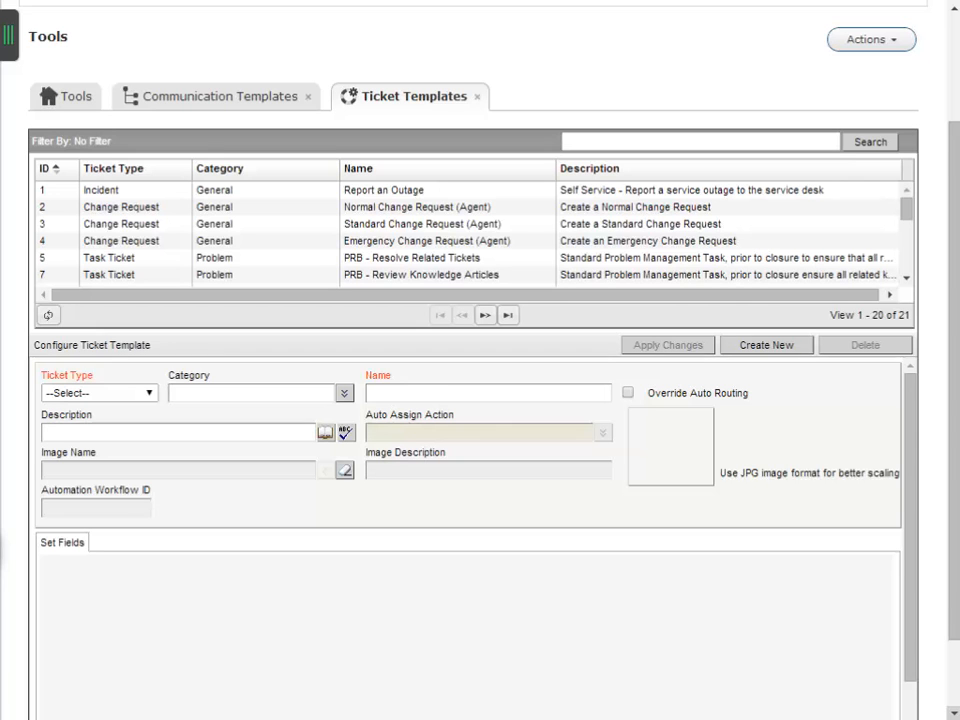
Step: Show the Ticket Templates list of incident, change and task templates
{"action": "left_click", "coordinate": [384, 190]}
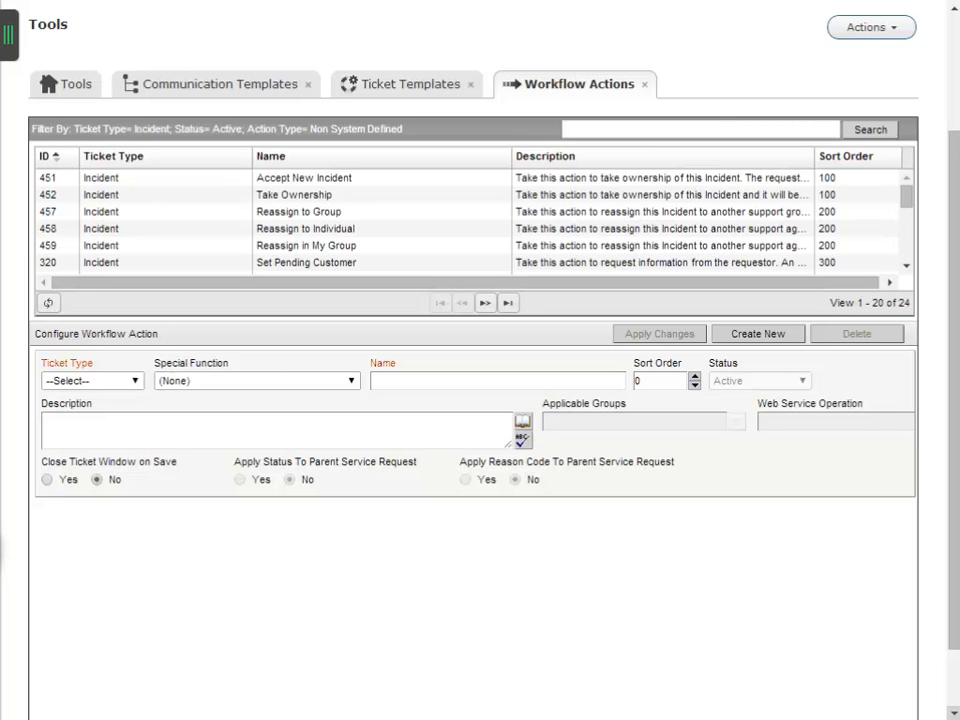
Step: View the Accept New Incident workflow action's permissions (Administration, Incident Management)
{"action": "left_click", "coordinate": [304, 178]}
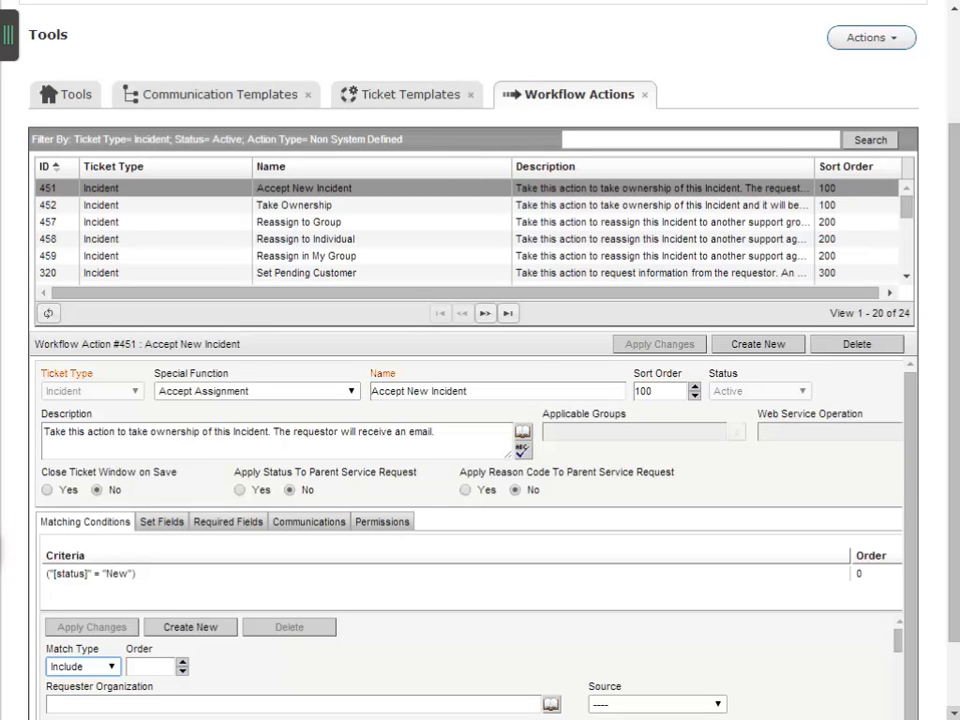
{"action": "left_click", "coordinate": [380, 522]}
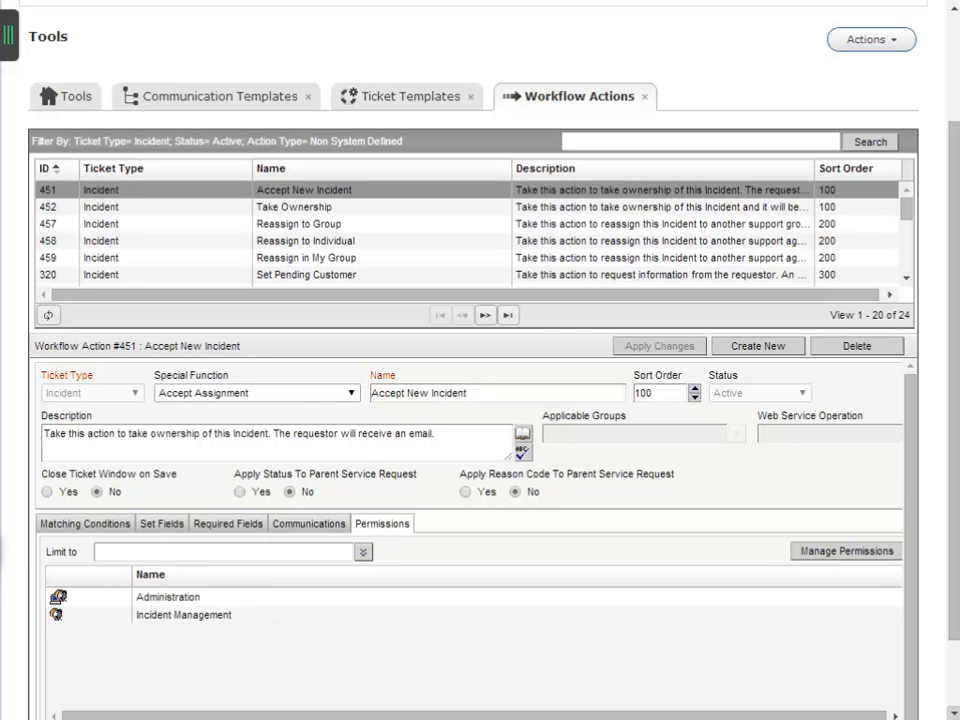
Step: Grant the [GROUP] IT Security permission on Accept New Incident and save
{"action": "left_click", "coordinate": [848, 550]}
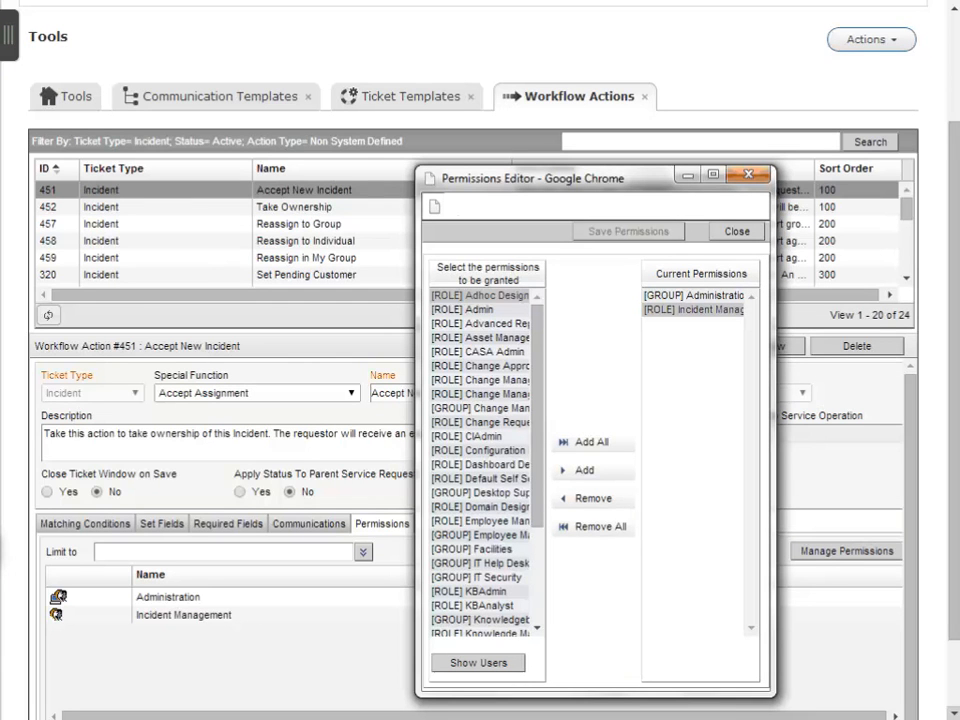
{"action": "left_click", "coordinate": [488, 576]}
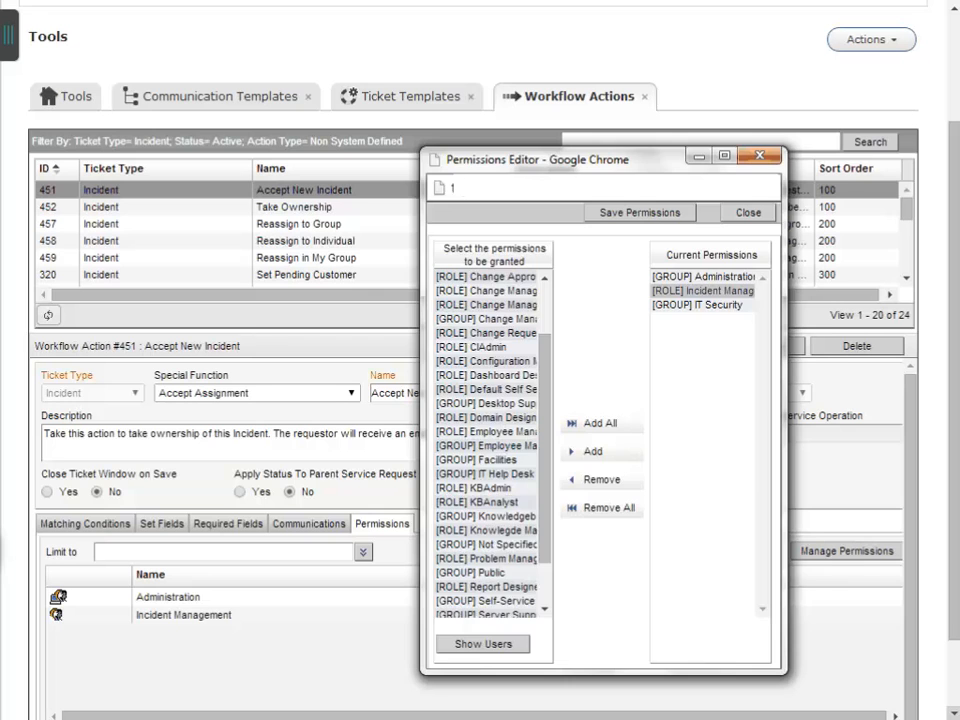
{"action": "left_click", "coordinate": [748, 212]}
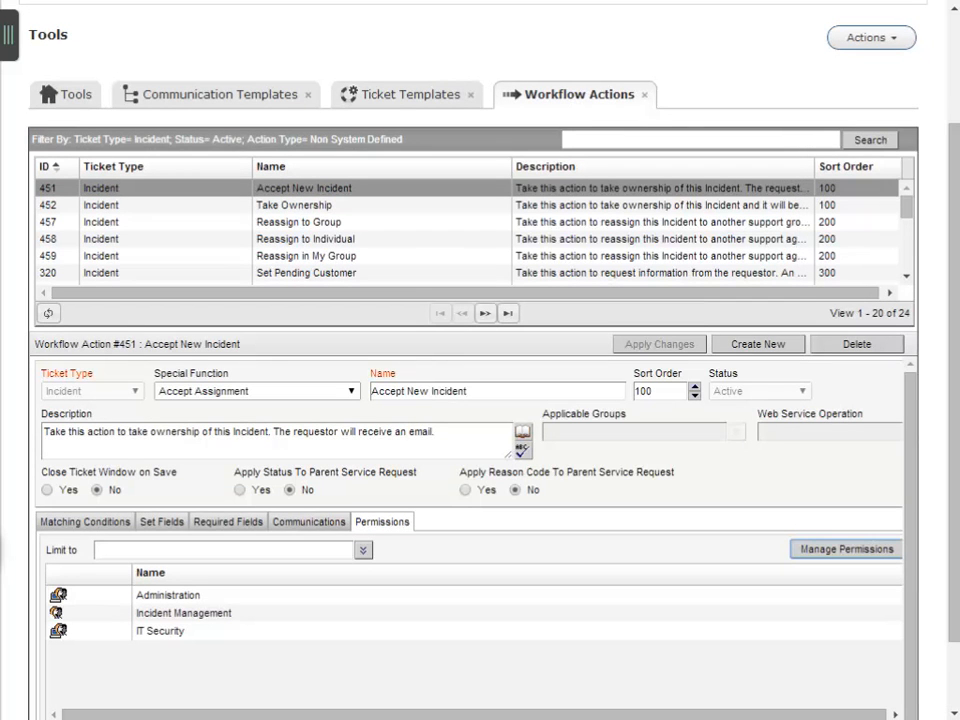